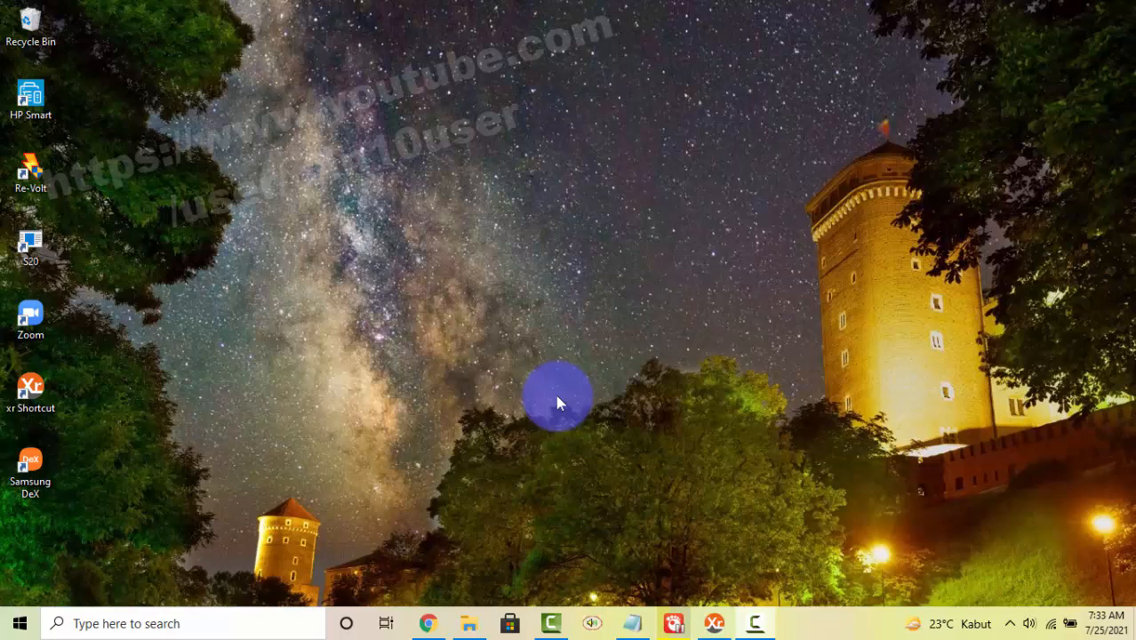
{"action": "mouse_move", "coordinate": [18, 623]}
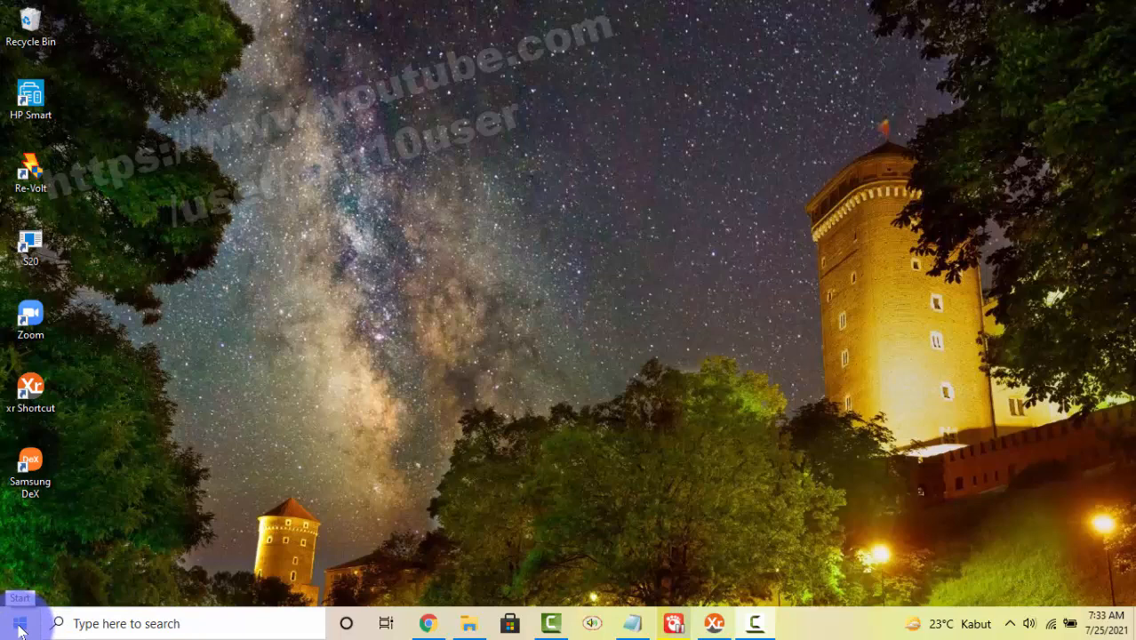
Open Windows Settings from the Start menu.
{"action": "left_click", "coordinate": [17, 623]}
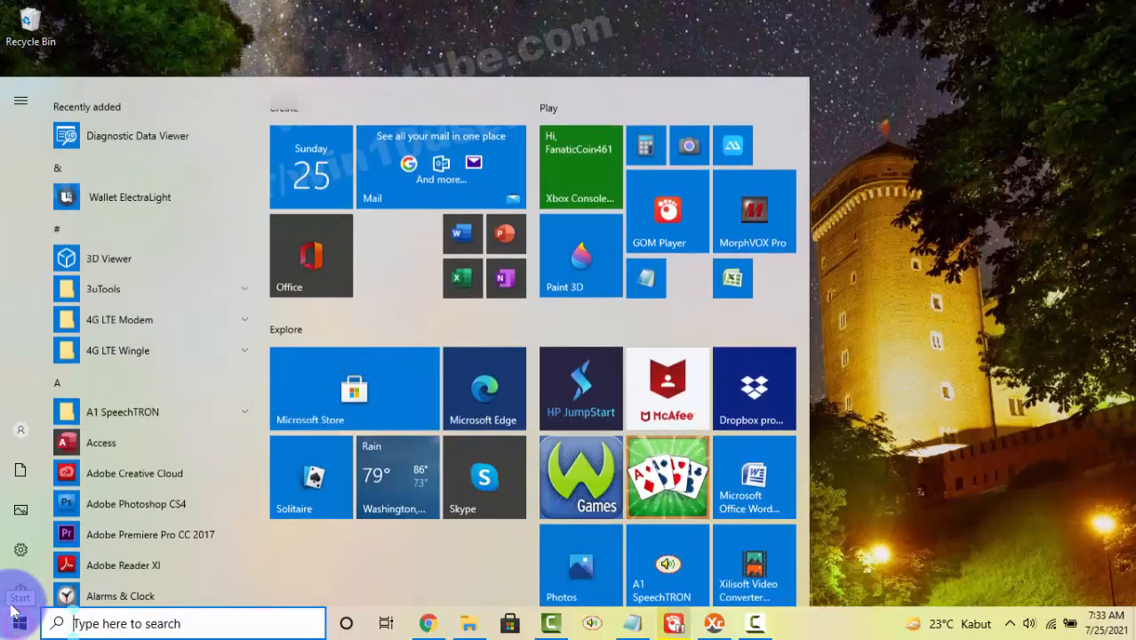
{"action": "left_click", "coordinate": [20, 97]}
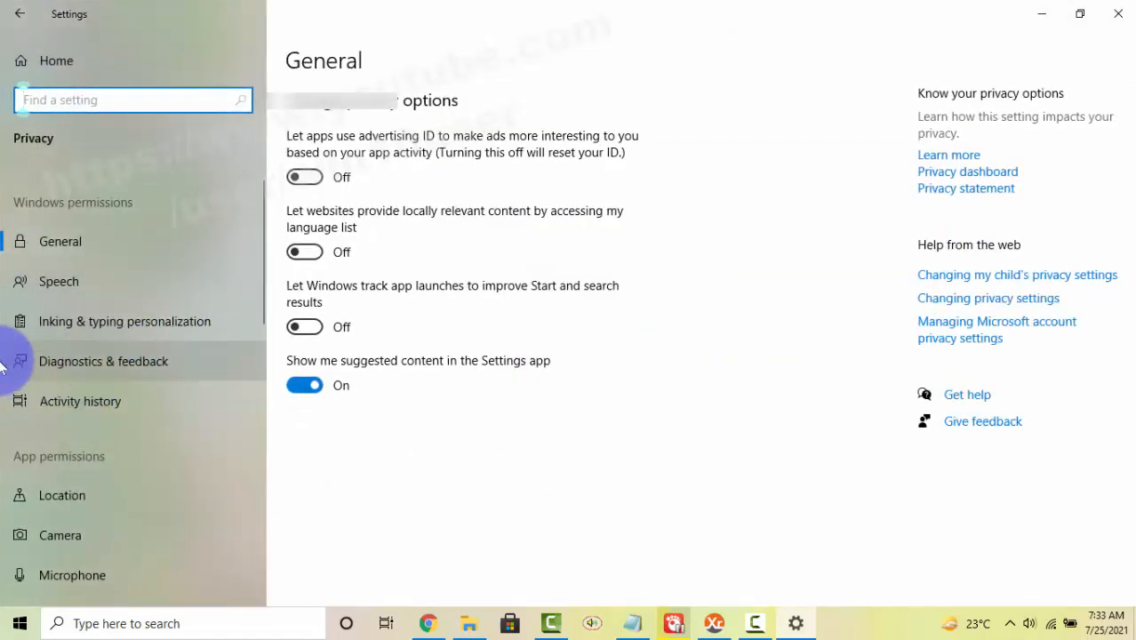
{"action": "mouse_move", "coordinate": [112, 368]}
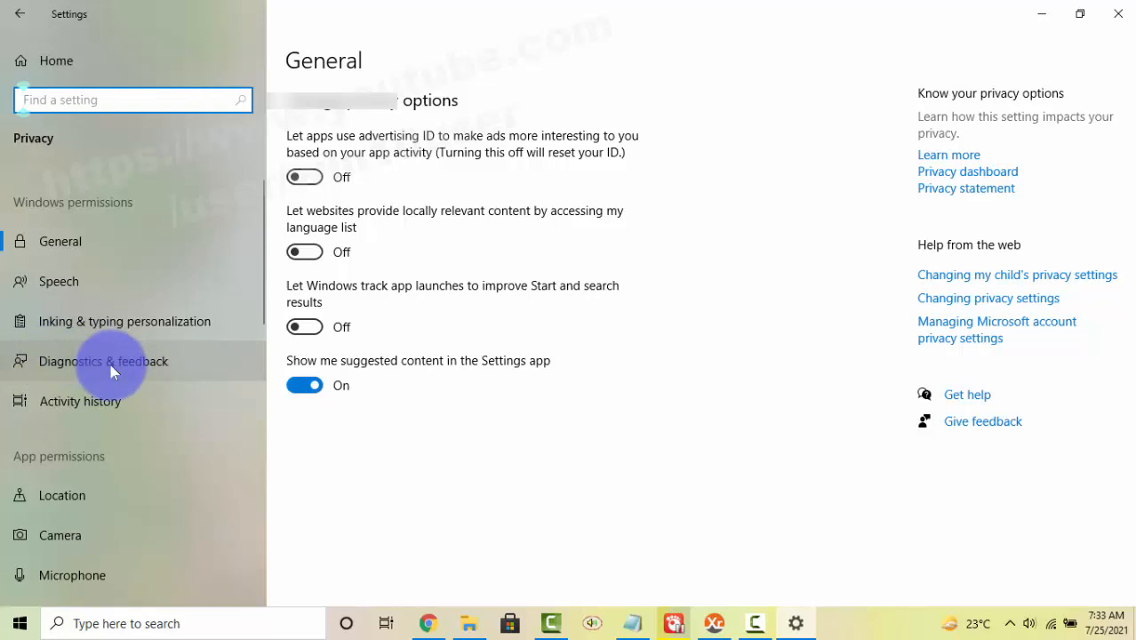
{"action": "mouse_move", "coordinate": [160, 362]}
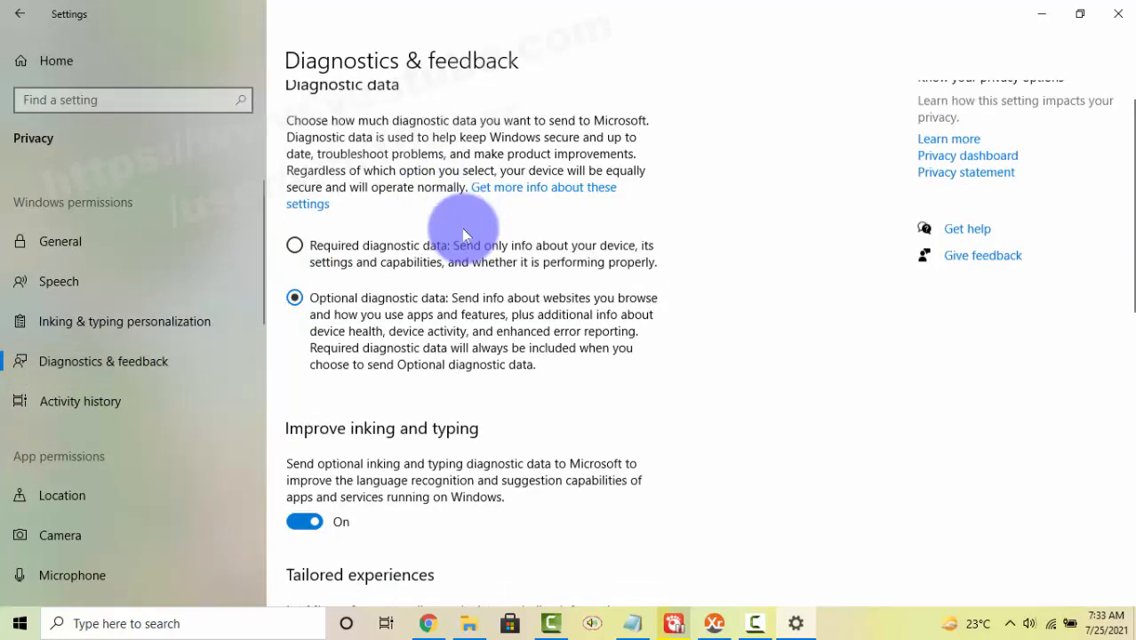
Switch the Tailored experiences toggle off on the Diagnostics & feedback page.
{"action": "scroll", "scroll_direction": "down", "scroll_amount": 3}
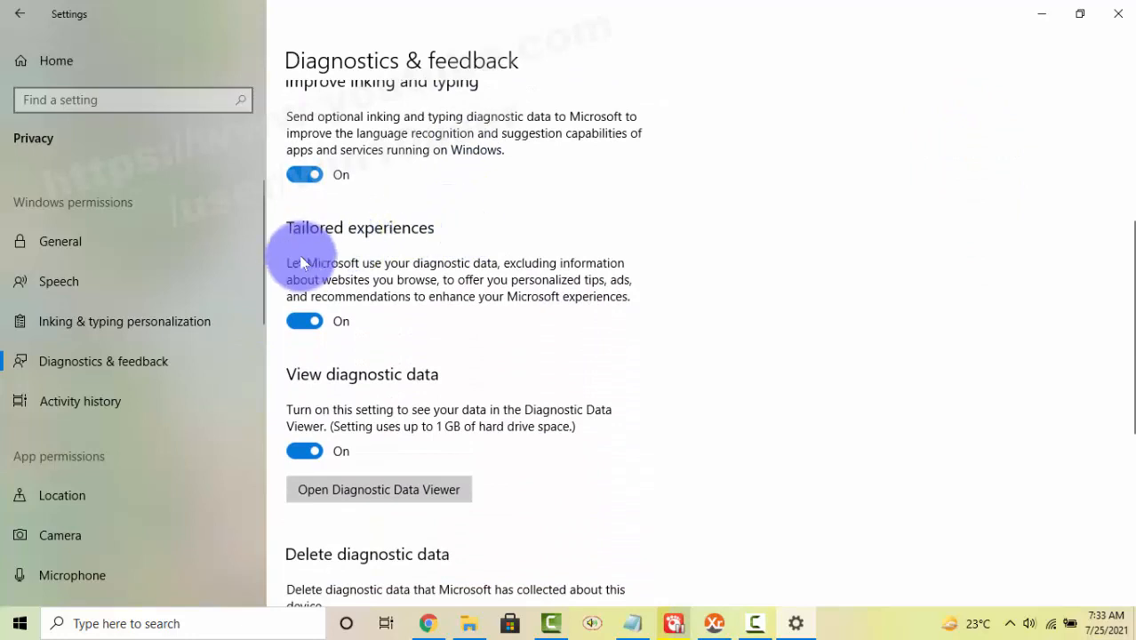
{"action": "mouse_move", "coordinate": [427, 231]}
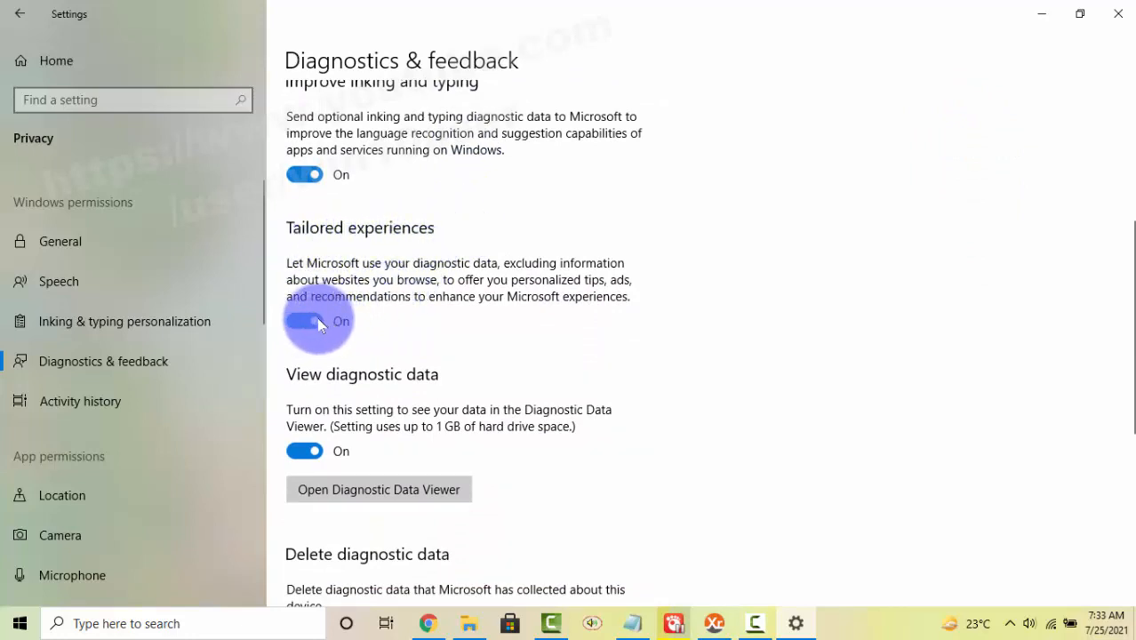
{"action": "left_click", "coordinate": [305, 321]}
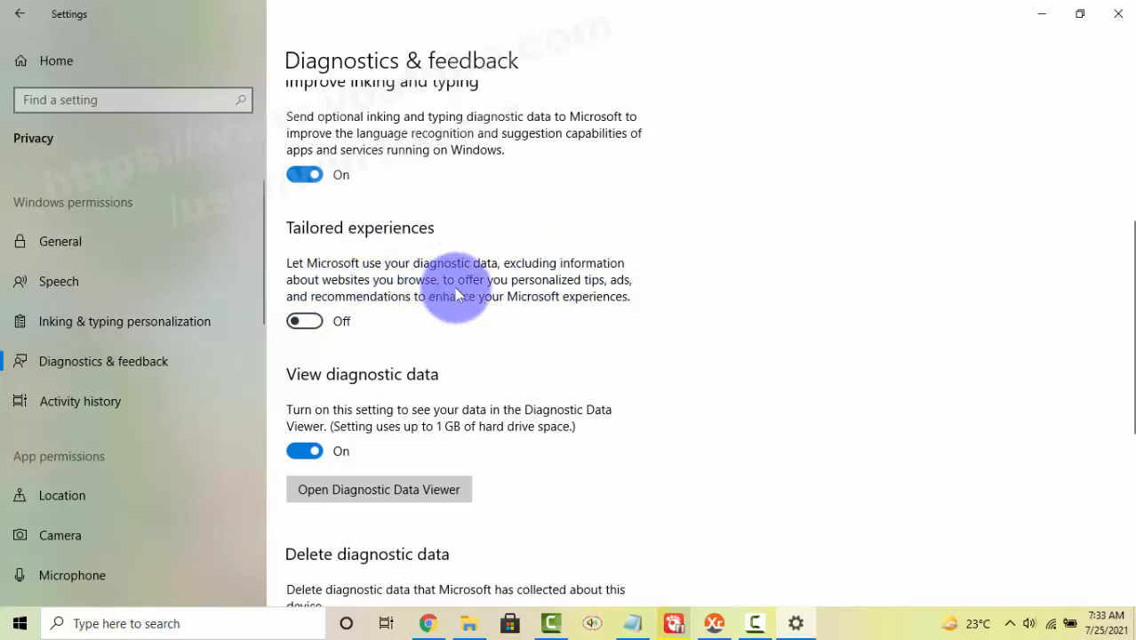
{"action": "mouse_move", "coordinate": [560, 289]}
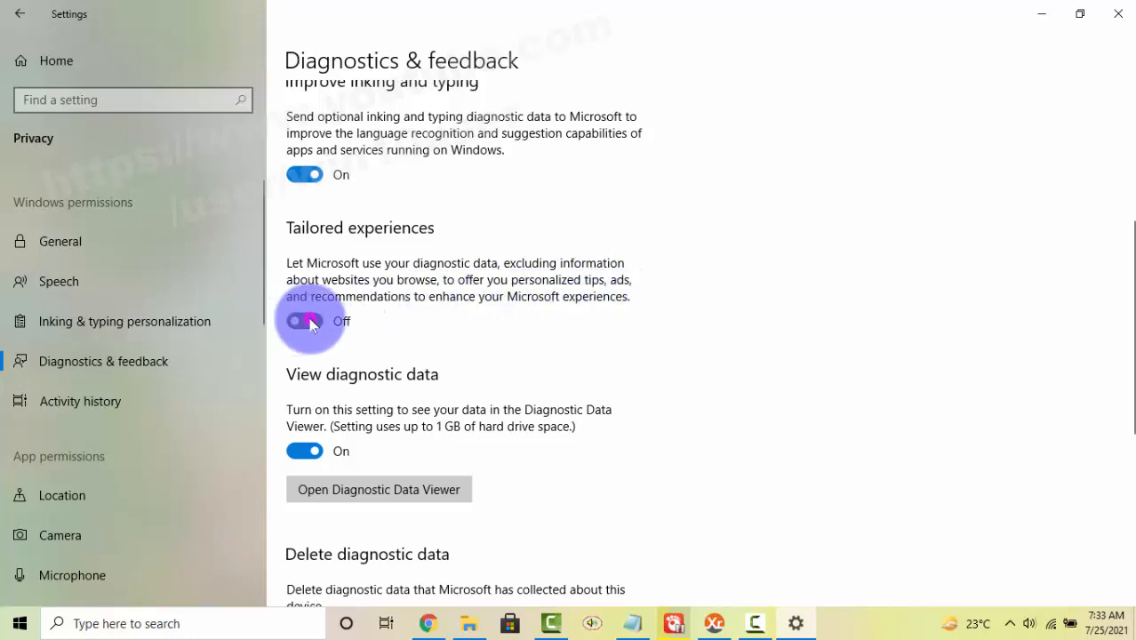
Toggle Tailored experiences on and off repeatedly, ending with it On.
{"action": "left_click", "coordinate": [305, 321]}
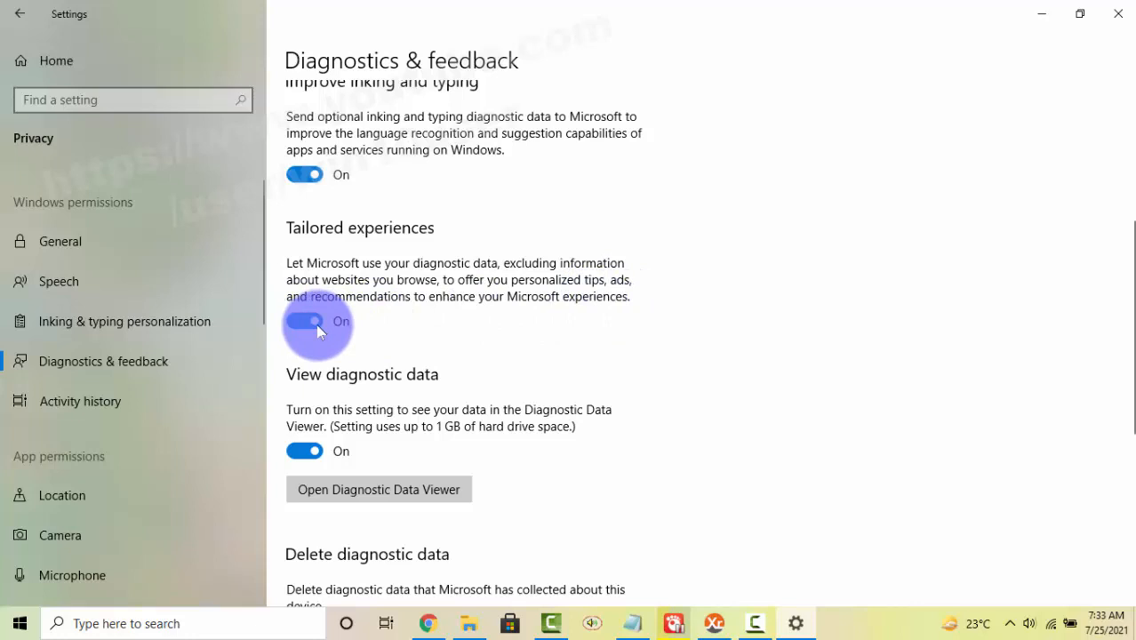
{"action": "left_click", "coordinate": [305, 321]}
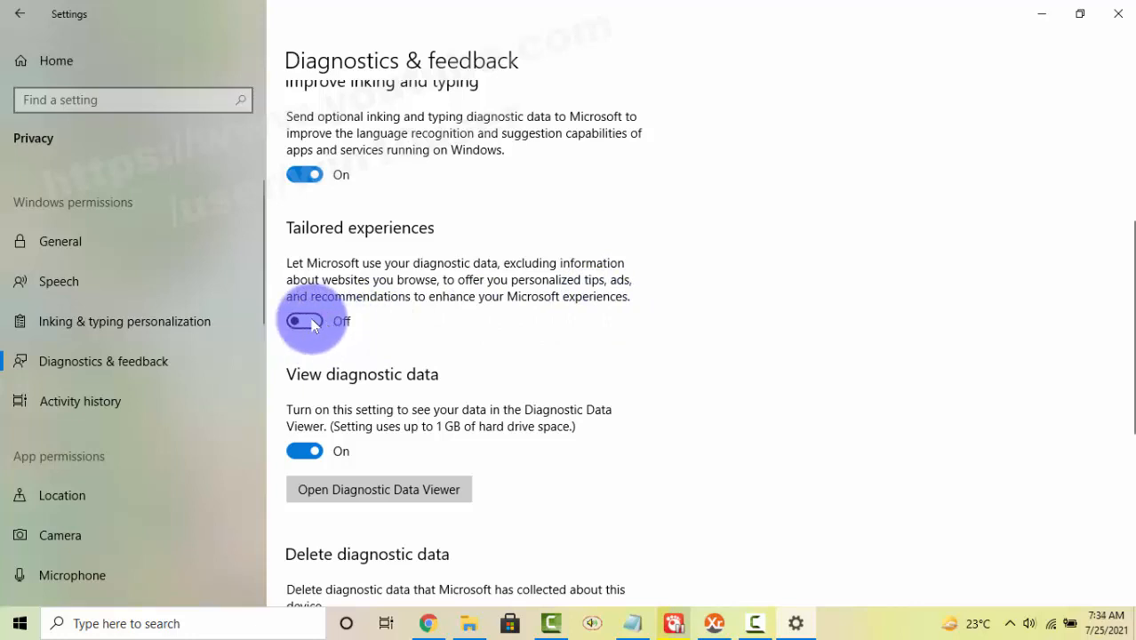
{"action": "left_click", "coordinate": [305, 321]}
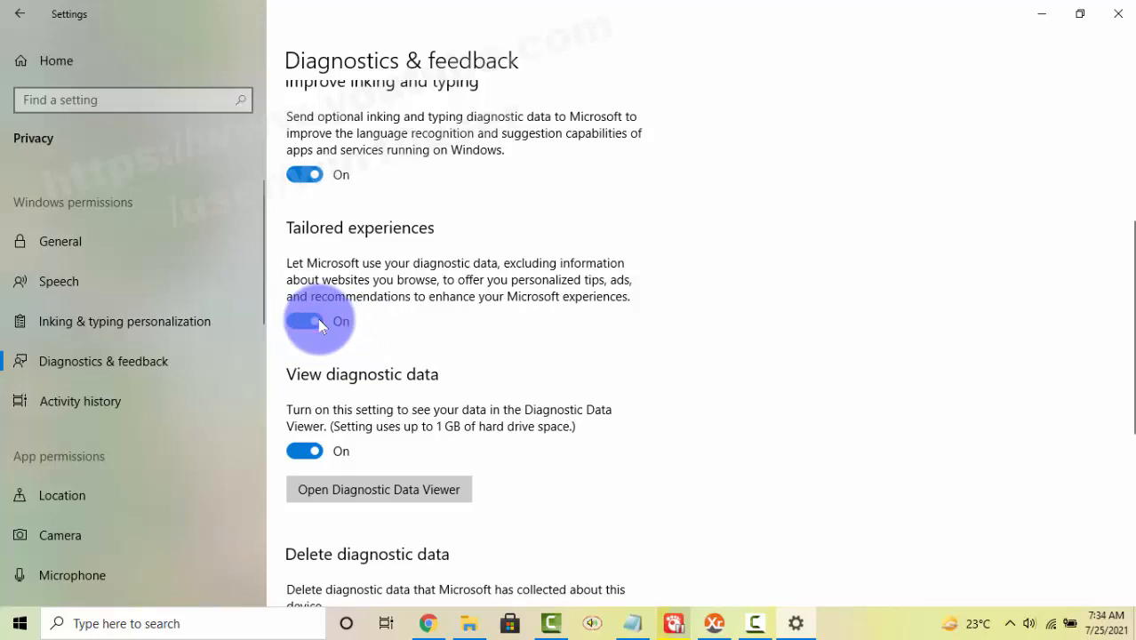
{"action": "left_click", "coordinate": [305, 321]}
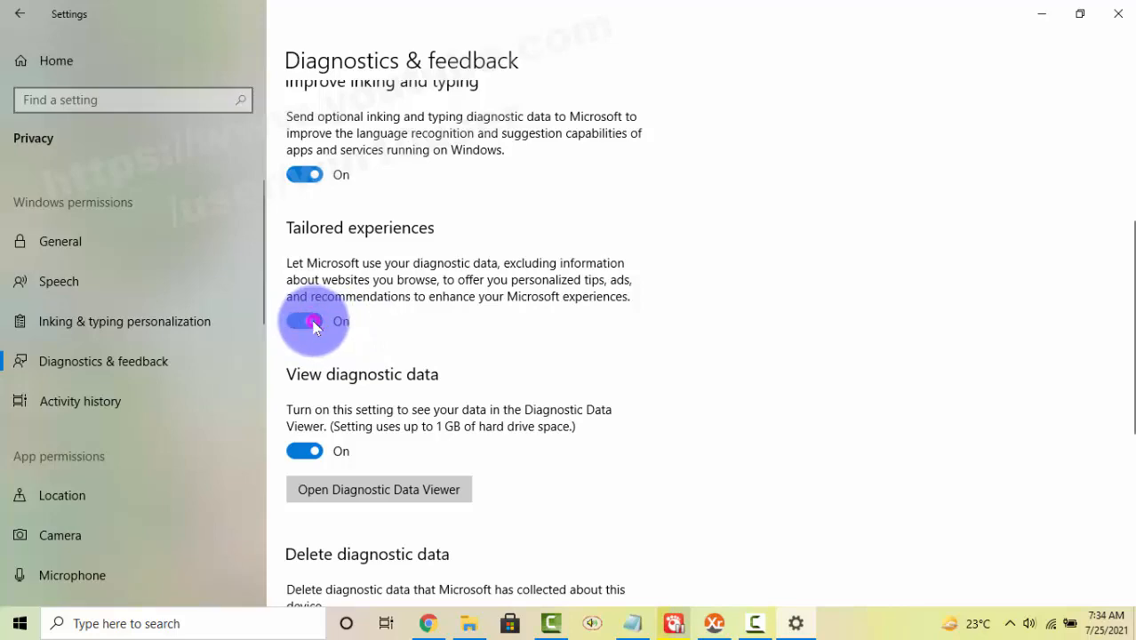